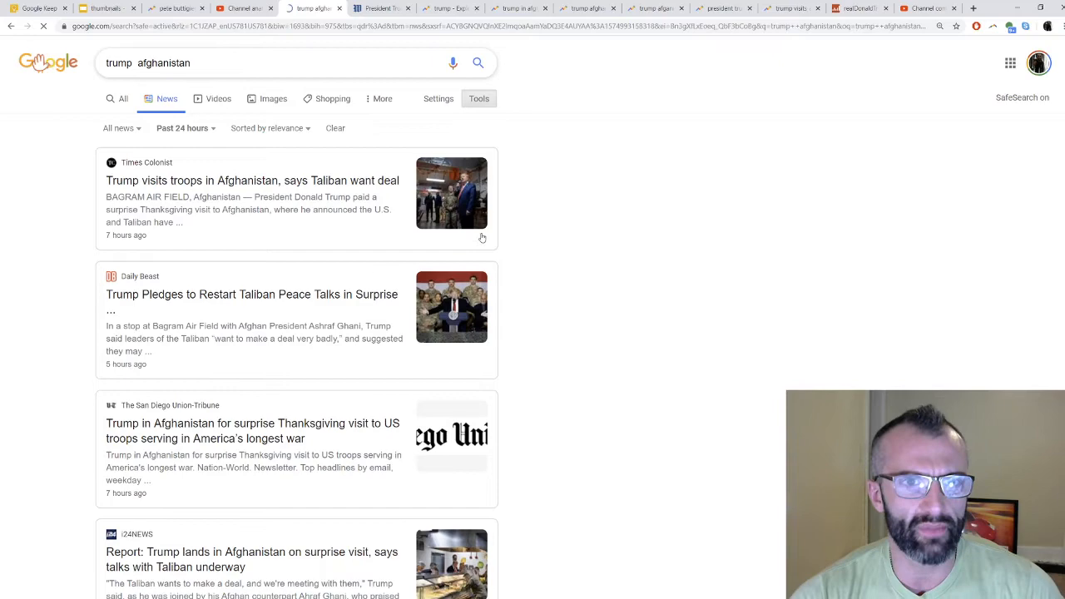
Step: Scroll through the past-24-hour Google News results for 'trump afghanistan'
{"action": "scroll", "scroll_direction": "down", "scroll_amount": 3}
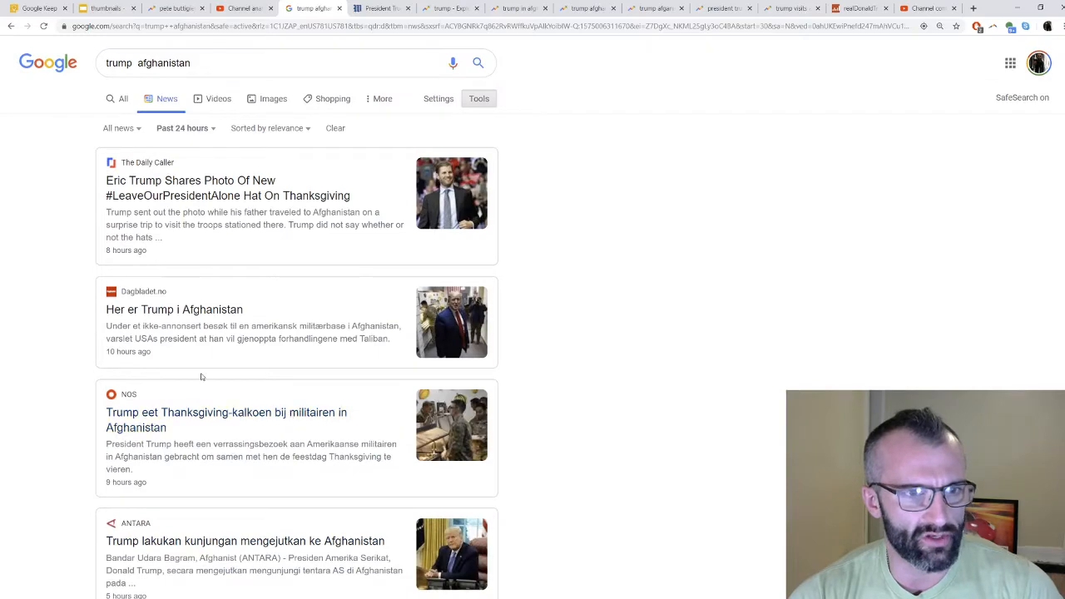
{"action": "scroll", "scroll_direction": "down", "scroll_amount": 3}
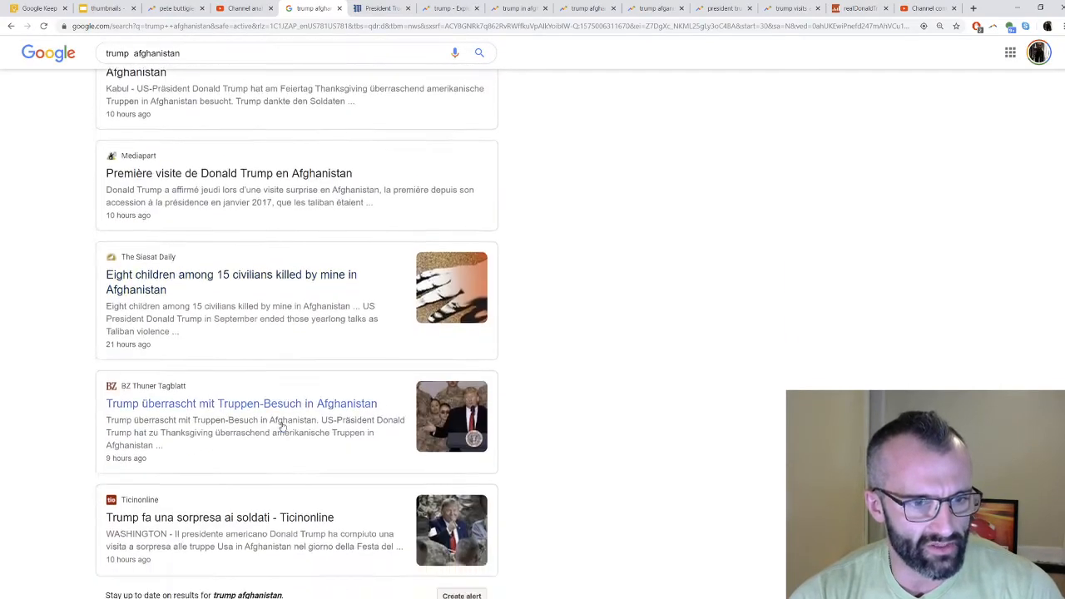
{"action": "scroll", "scroll_direction": "down", "scroll_amount": 3}
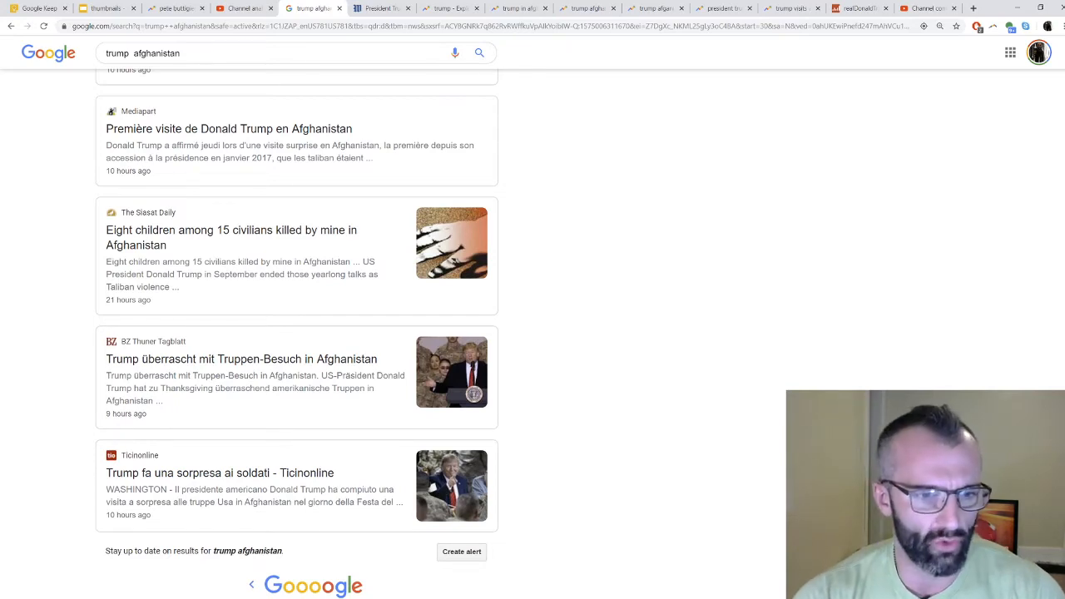
{"action": "scroll", "scroll_direction": "up", "scroll_amount": 3}
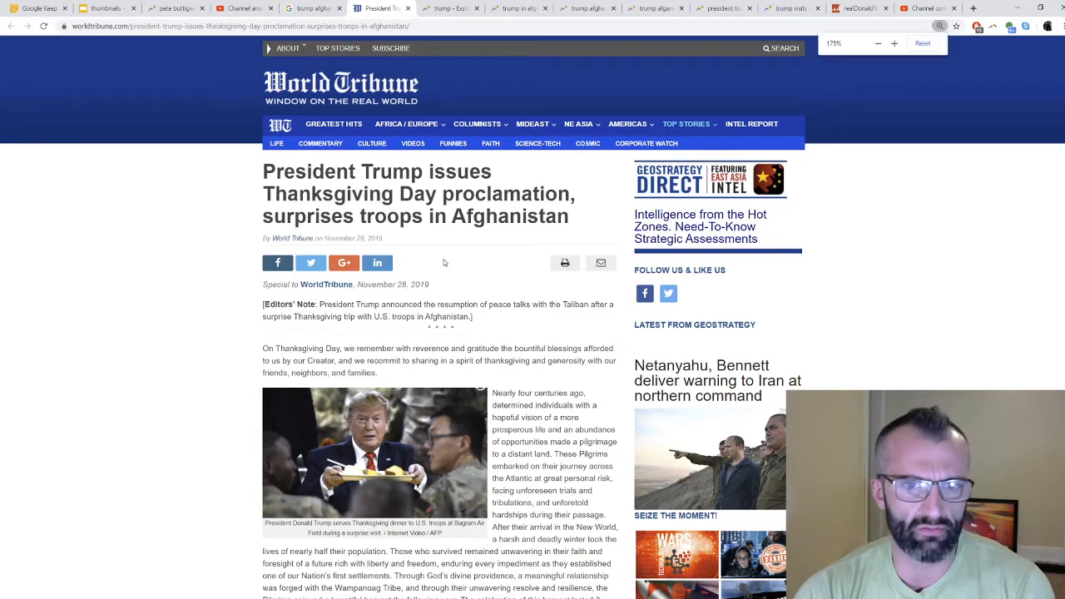
{"action": "left_click", "coordinate": [895, 43]}
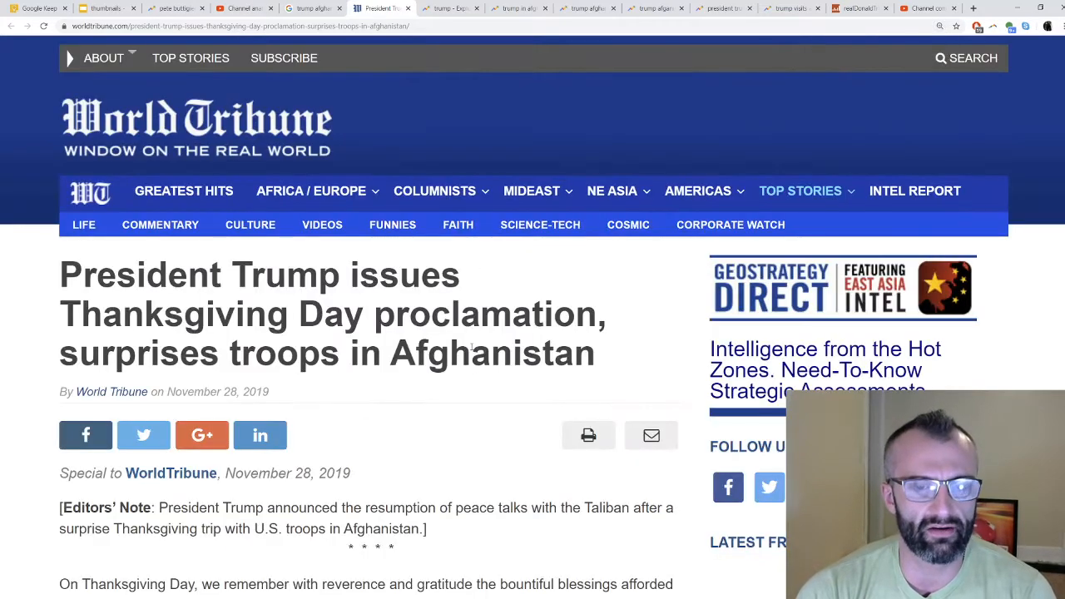
{"action": "scroll", "scroll_direction": "down", "scroll_amount": 3}
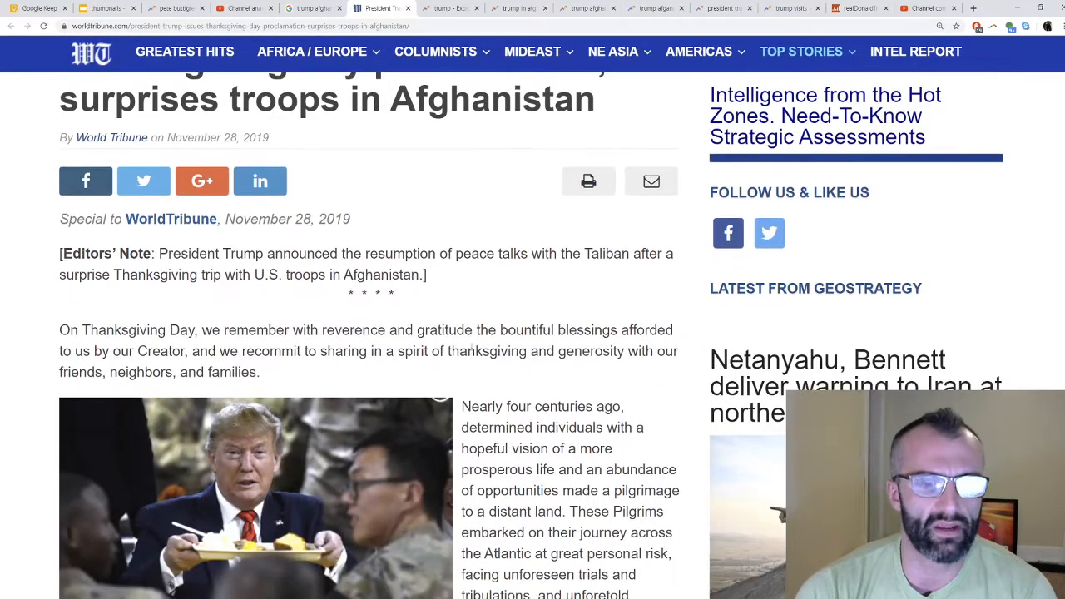
{"action": "scroll", "scroll_direction": "down", "scroll_amount": 3}
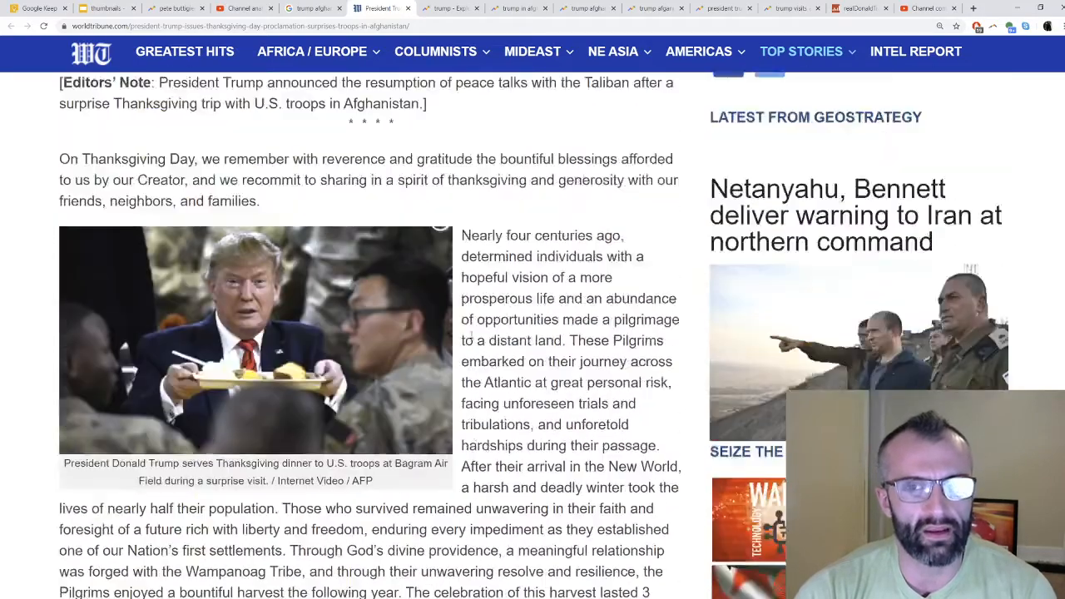
{"action": "scroll", "scroll_direction": "up", "scroll_amount": 3}
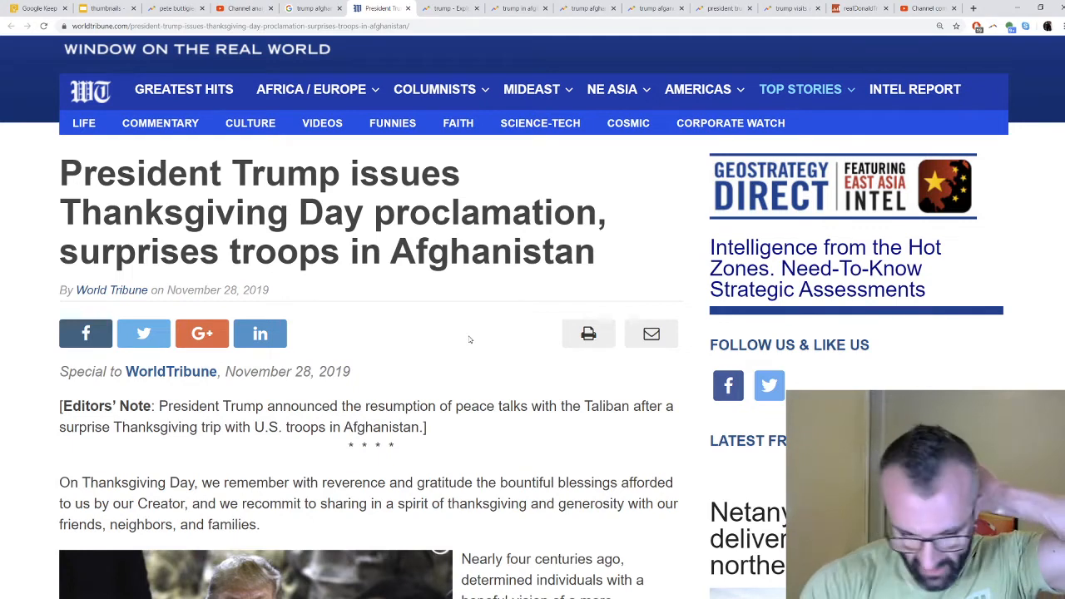
Step: Check chart points on the trump YouTube search interest and bring up the search-source choices
{"action": "left_click", "coordinate": [454, 8]}
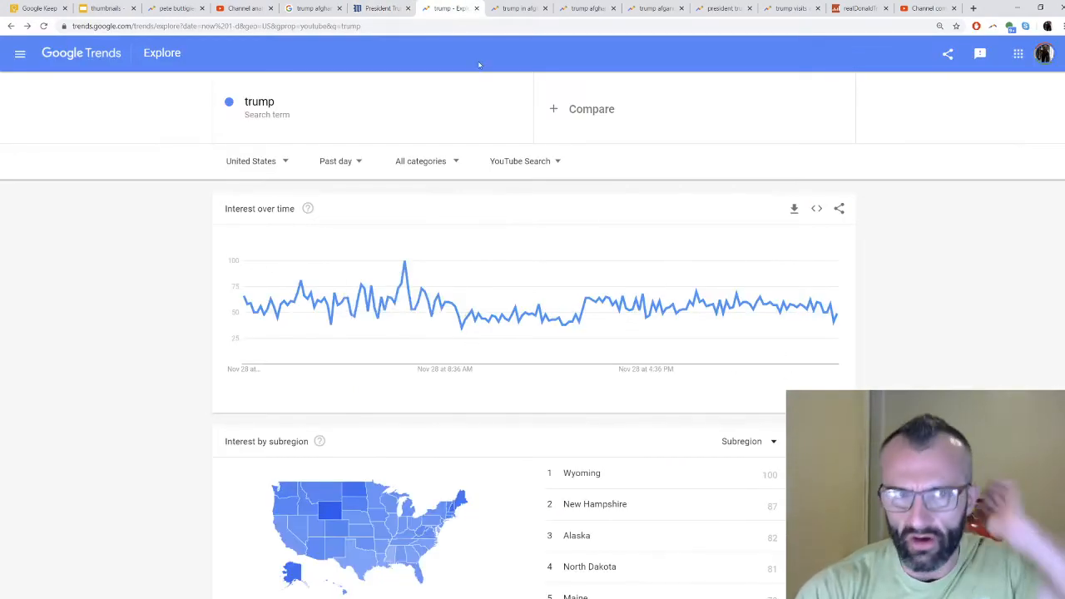
{"action": "mouse_move", "coordinate": [291, 182]}
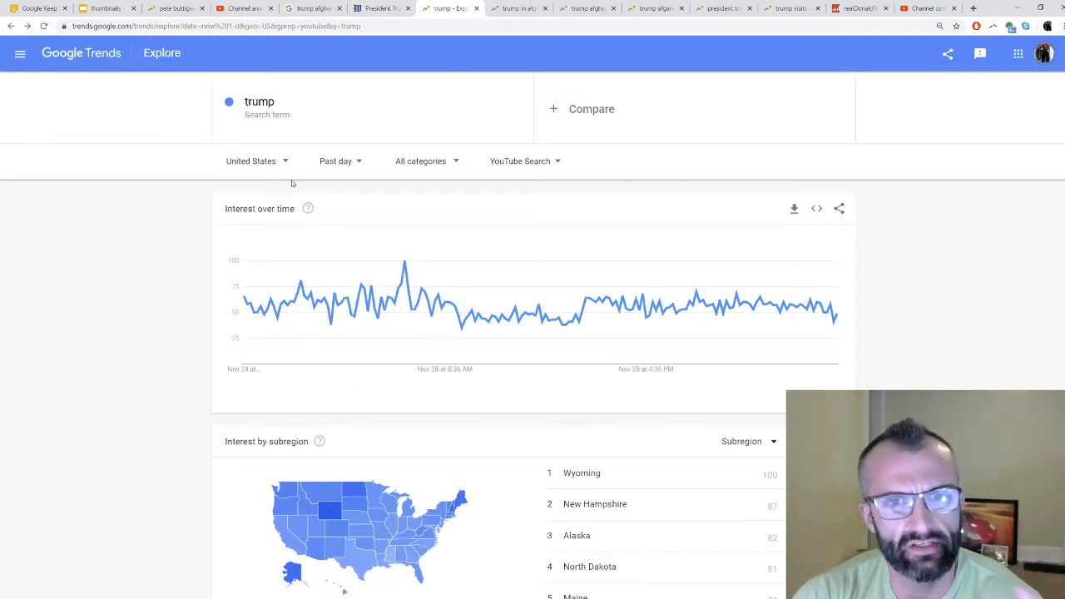
{"action": "mouse_move", "coordinate": [546, 164]}
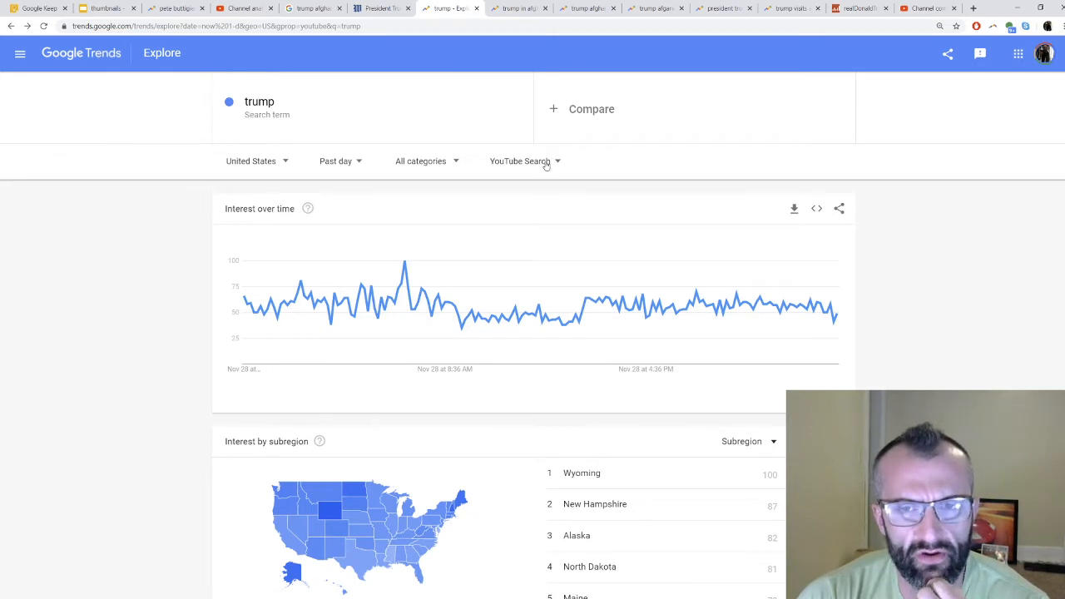
{"action": "left_click", "coordinate": [519, 160]}
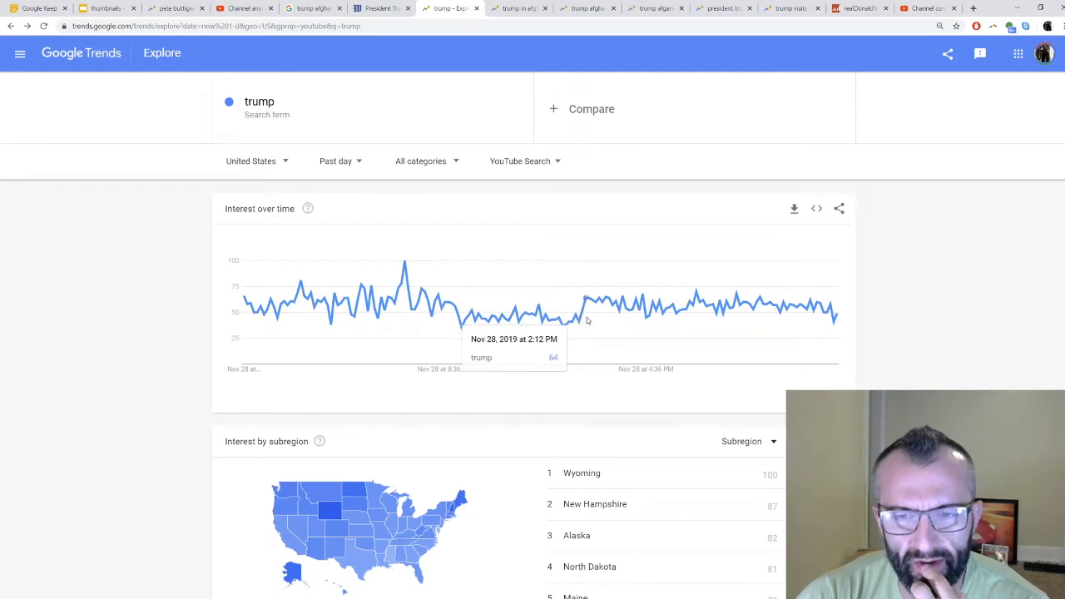
{"action": "mouse_move", "coordinate": [586, 318]}
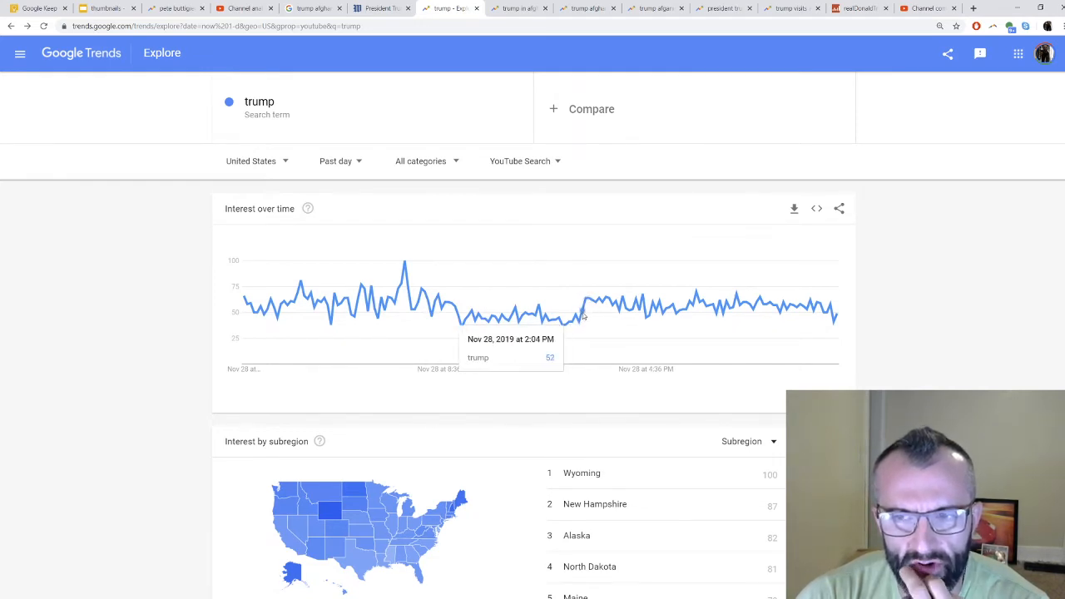
{"action": "mouse_move", "coordinate": [586, 316]}
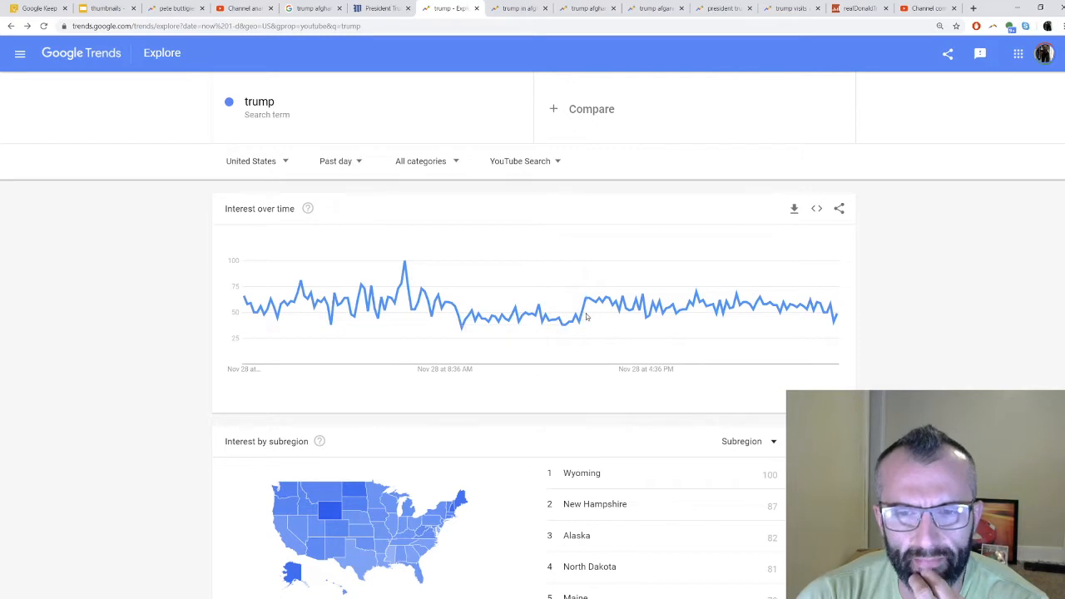
{"action": "left_click", "coordinate": [523, 159]}
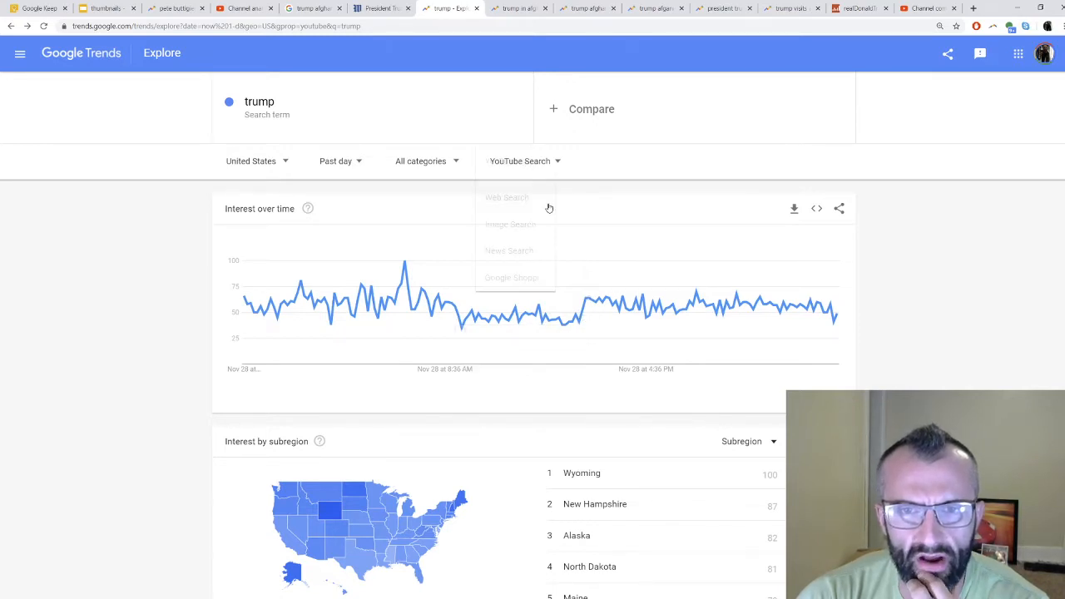
Step: Switch the trump interest chart from YouTube Search to Web Search
{"action": "left_click", "coordinate": [506, 197]}
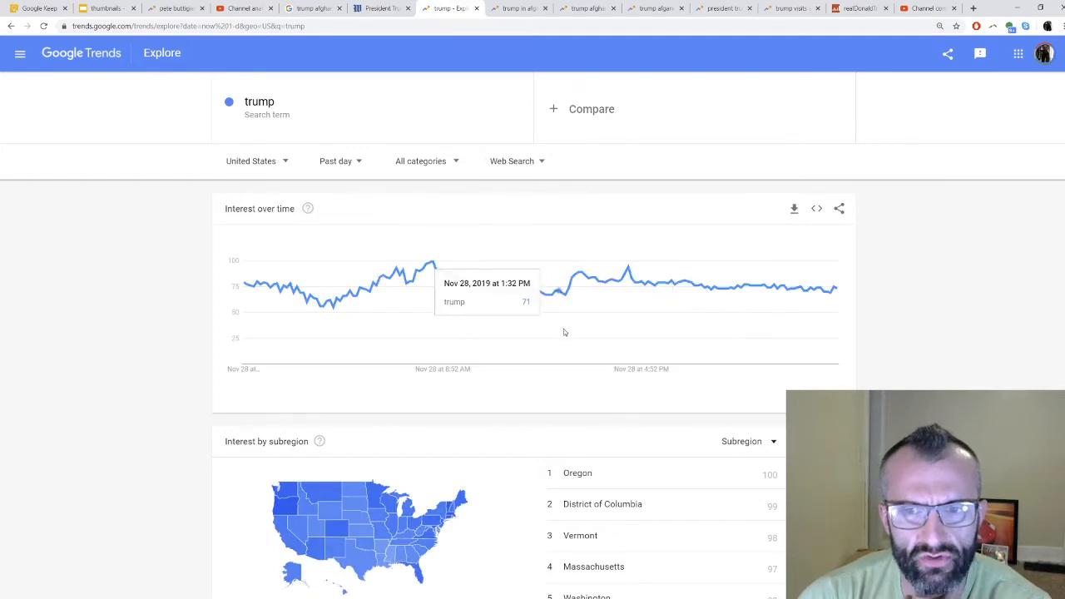
{"action": "mouse_move", "coordinate": [576, 300]}
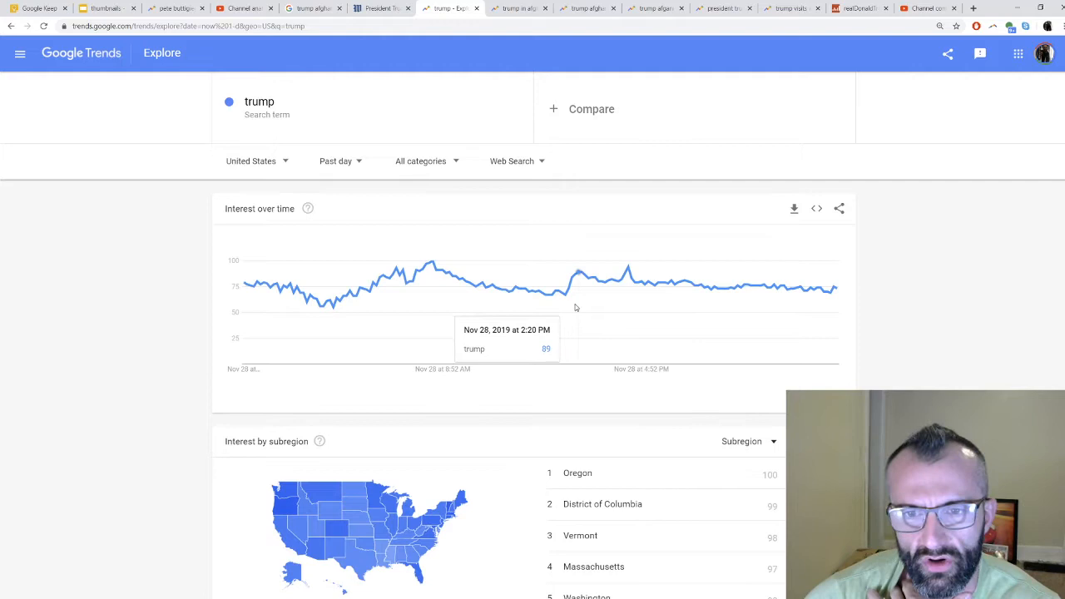
{"action": "mouse_move", "coordinate": [674, 290]}
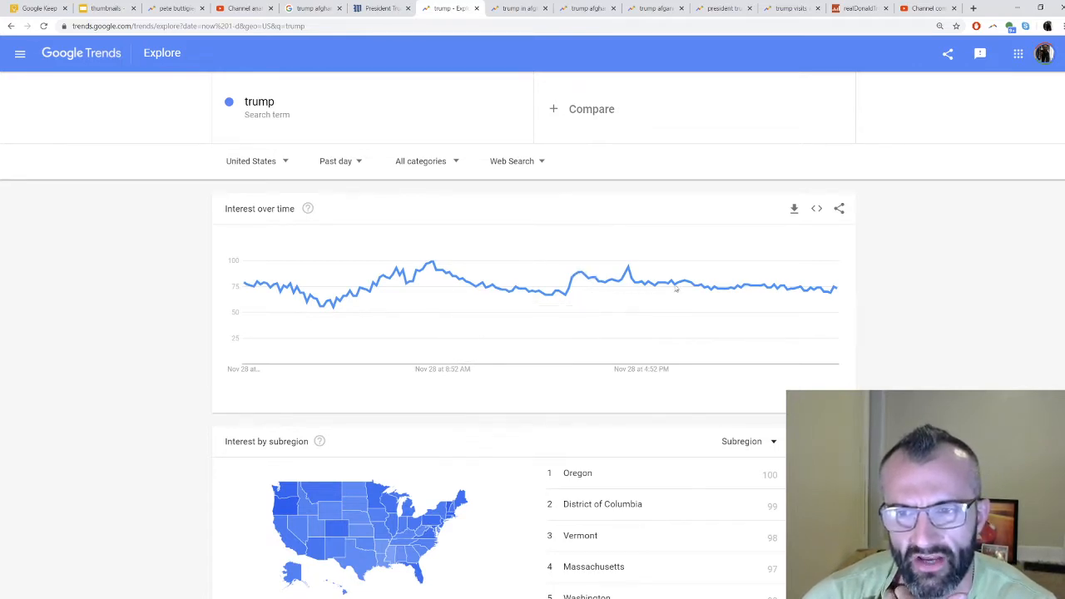
{"action": "mouse_move", "coordinate": [591, 305]}
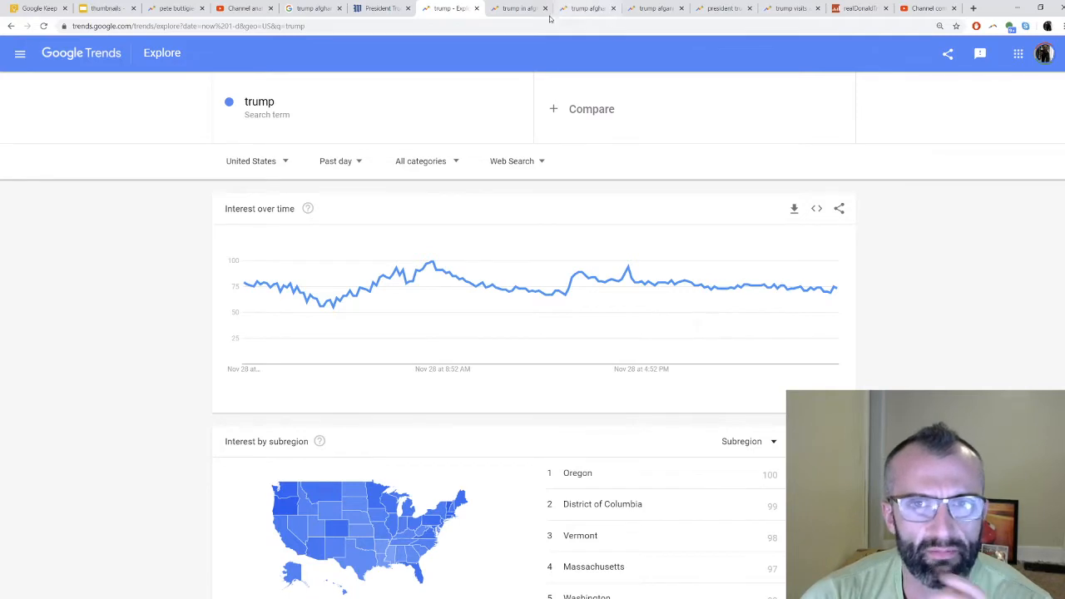
Step: Switch to the Google Trends results for 'trump afganistan'
{"action": "left_click", "coordinate": [526, 7]}
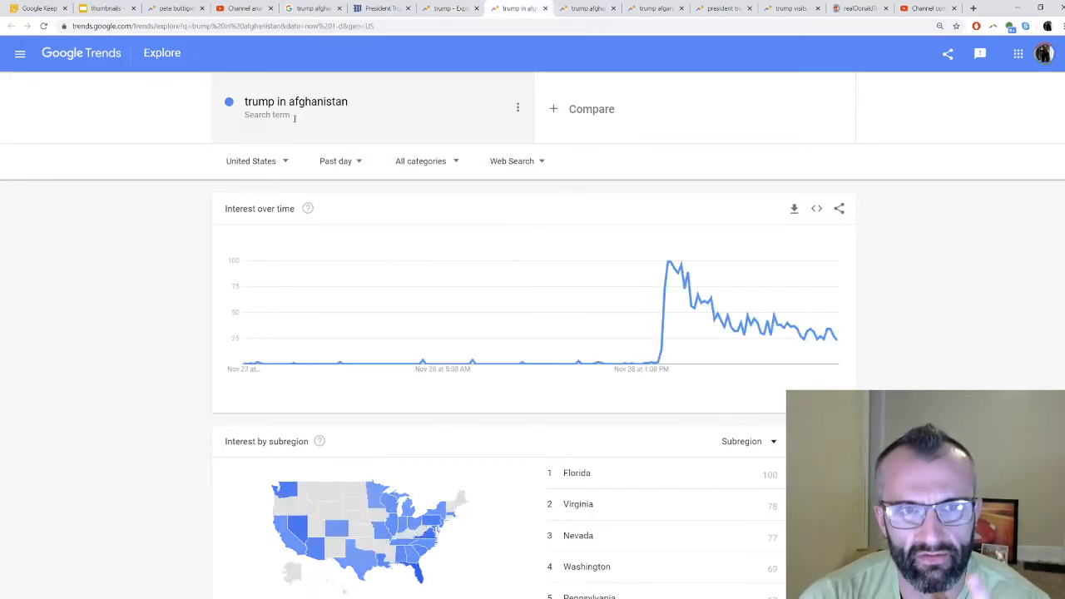
{"action": "mouse_move", "coordinate": [673, 290]}
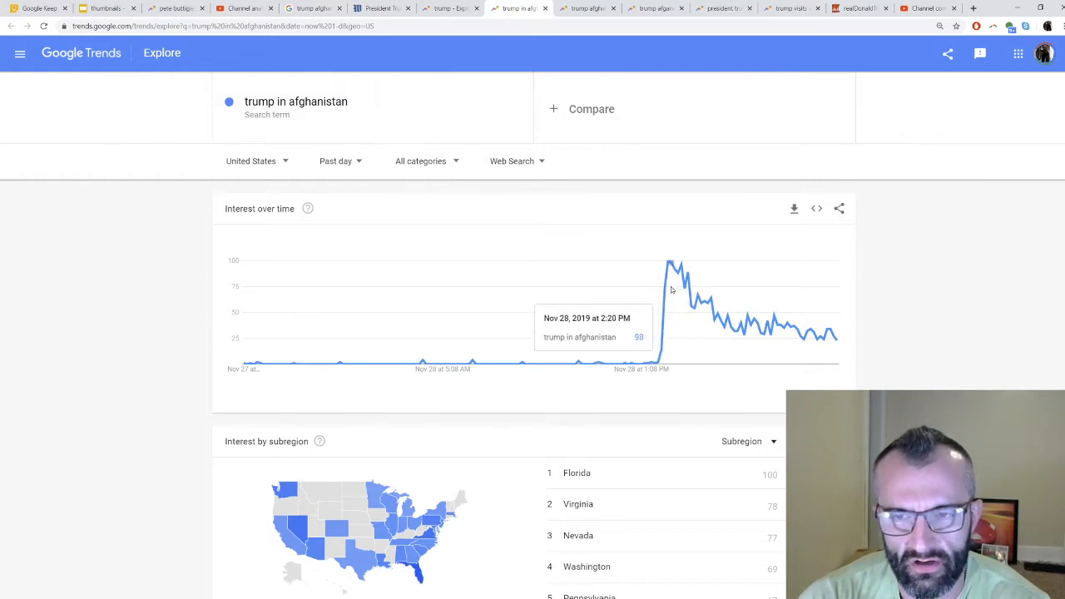
{"action": "mouse_move", "coordinate": [719, 330]}
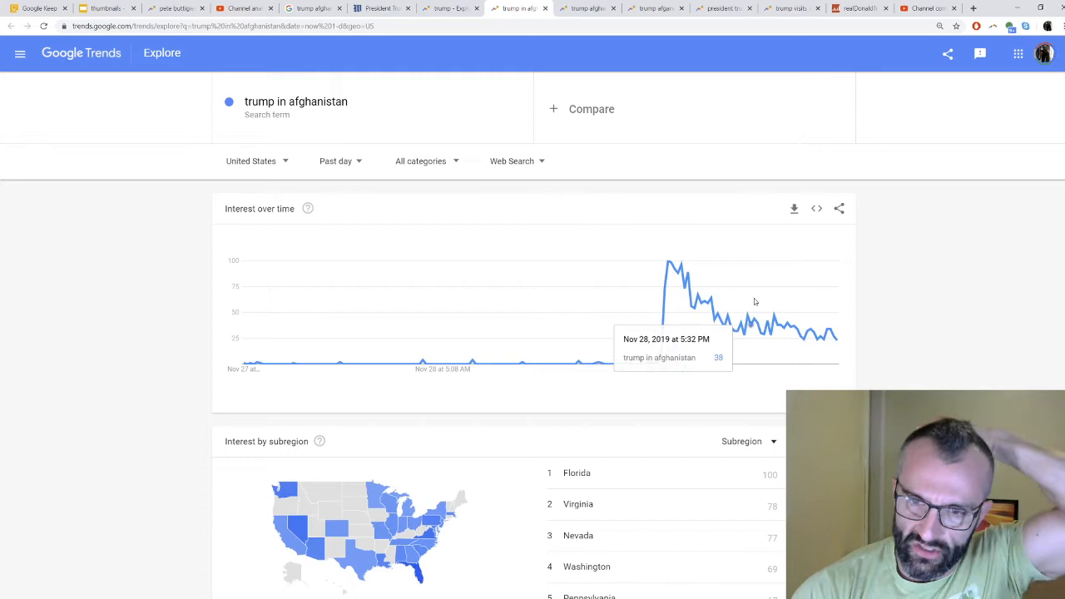
{"action": "mouse_move", "coordinate": [675, 267]}
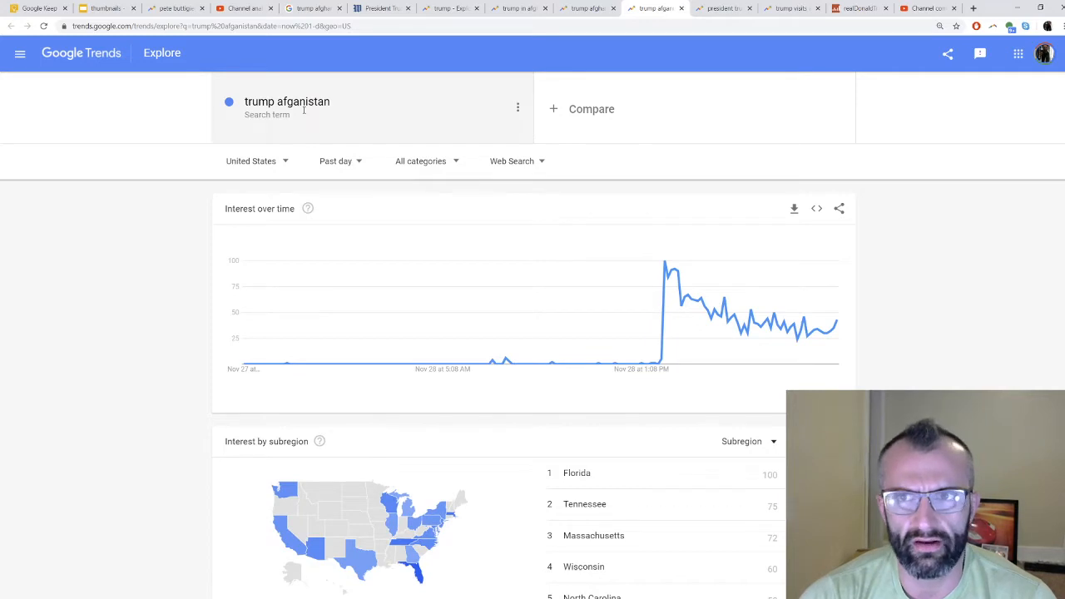
Step: View the 'president trump afghanistan' and 'trump visits afghanistan' trends, then go to the Social Blade Twitter profile
{"action": "left_click", "coordinate": [723, 10]}
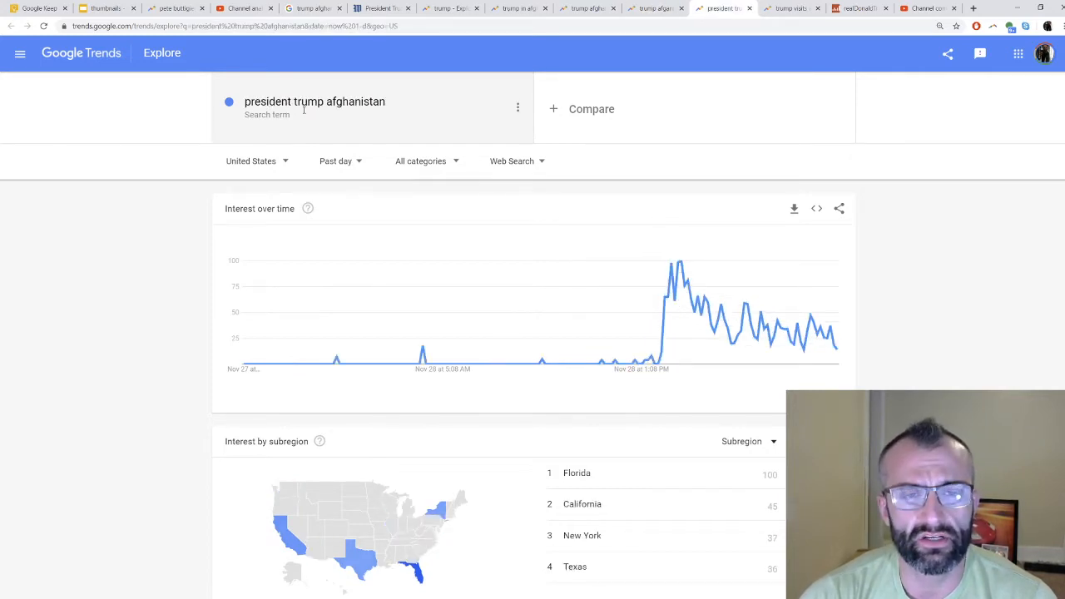
{"action": "left_click", "coordinate": [787, 9]}
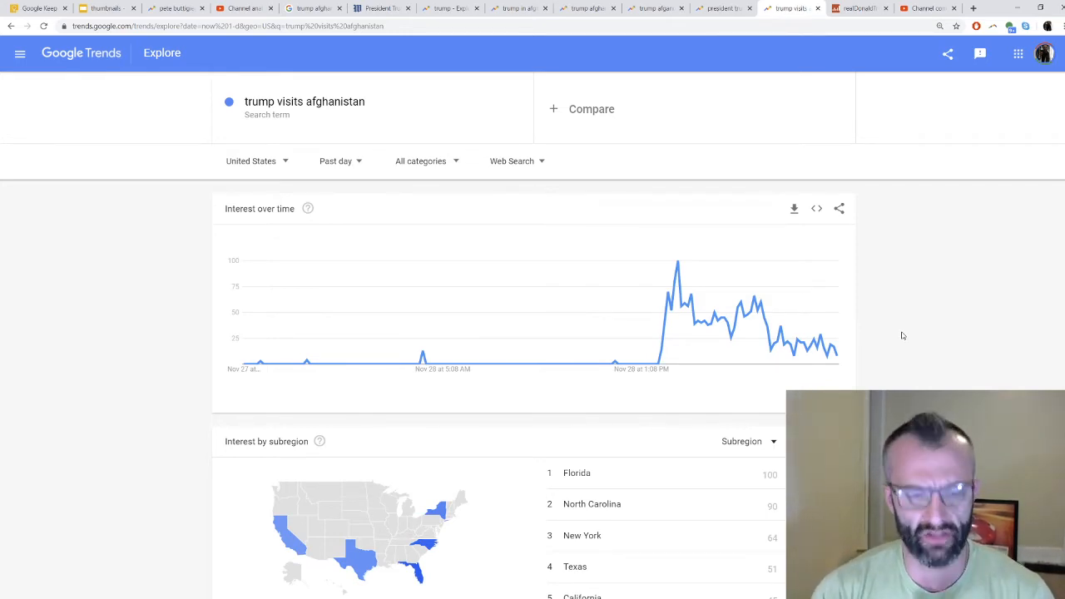
{"action": "left_click", "coordinate": [850, 8]}
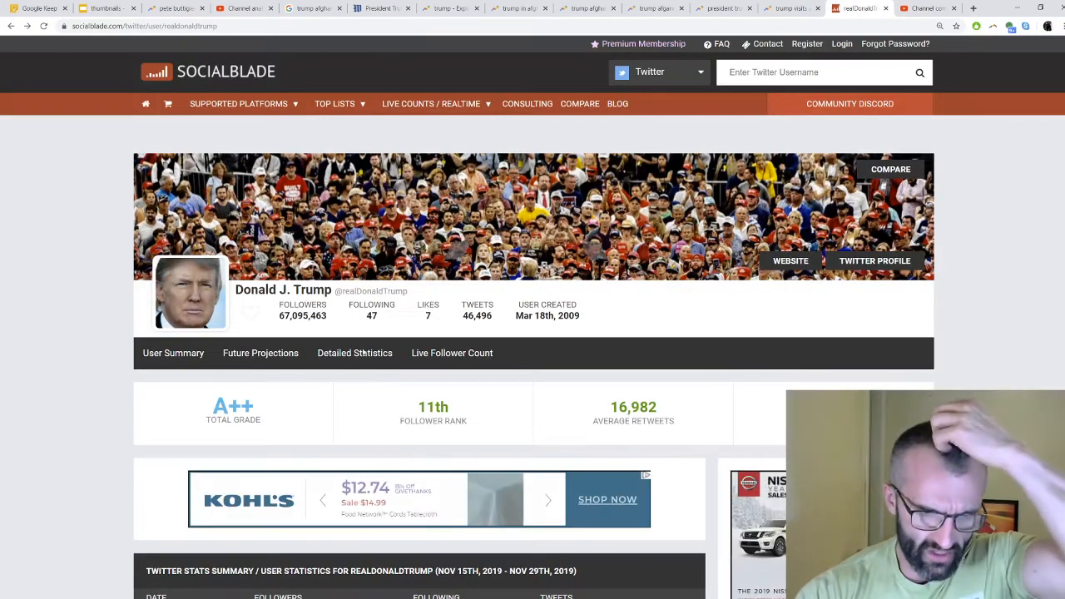
Step: Scroll to the Nov 15–29 Twitter stats summary table and follow its LIVE follower-count link
{"action": "scroll", "scroll_direction": "down", "scroll_amount": 3}
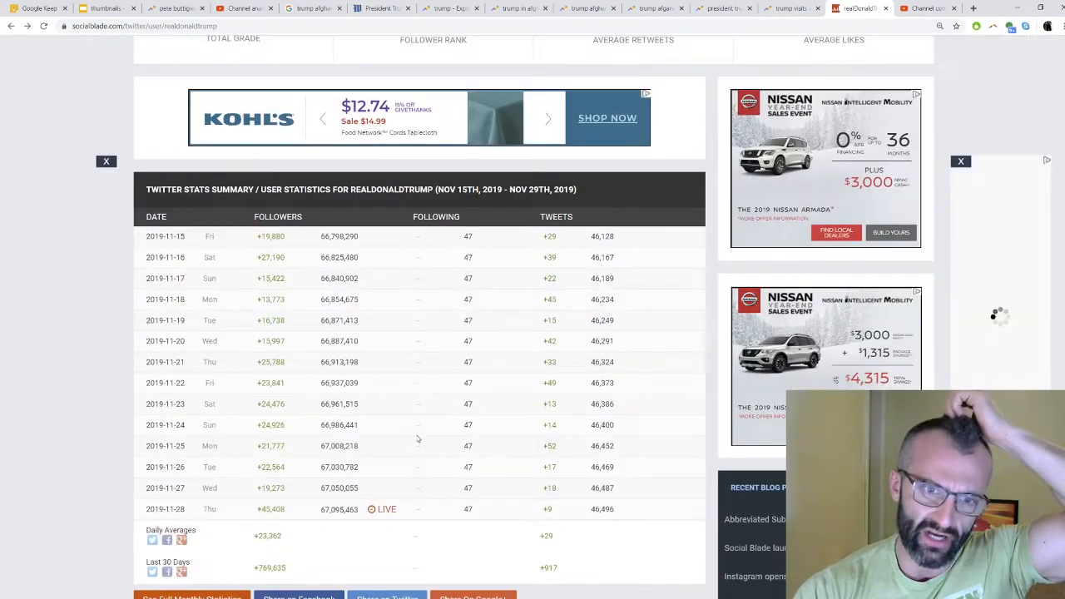
{"action": "scroll", "scroll_direction": "down", "scroll_amount": 3}
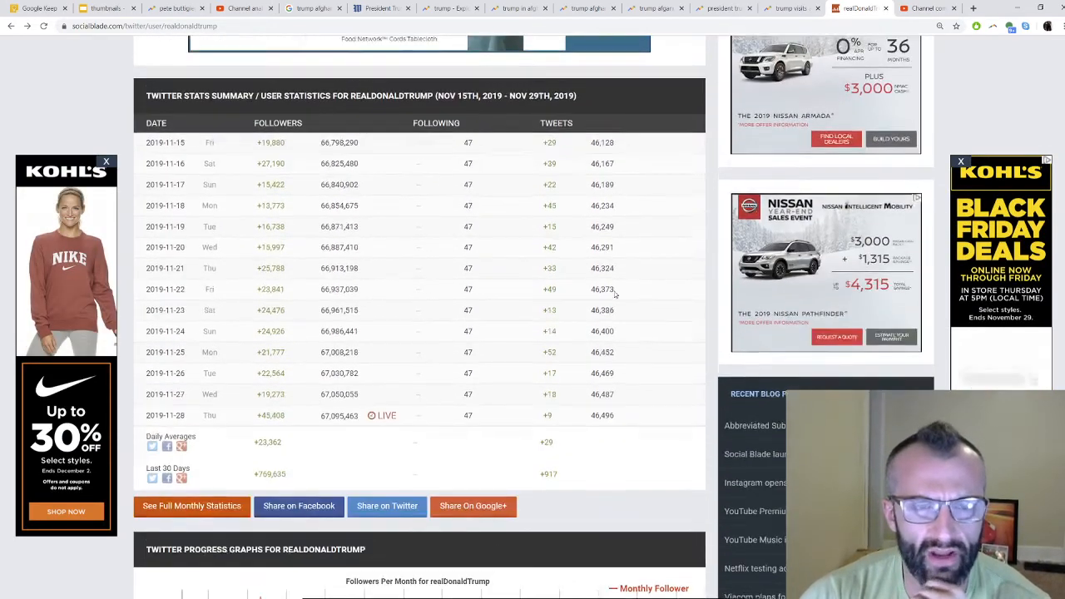
{"action": "scroll", "scroll_direction": "down", "scroll_amount": 3}
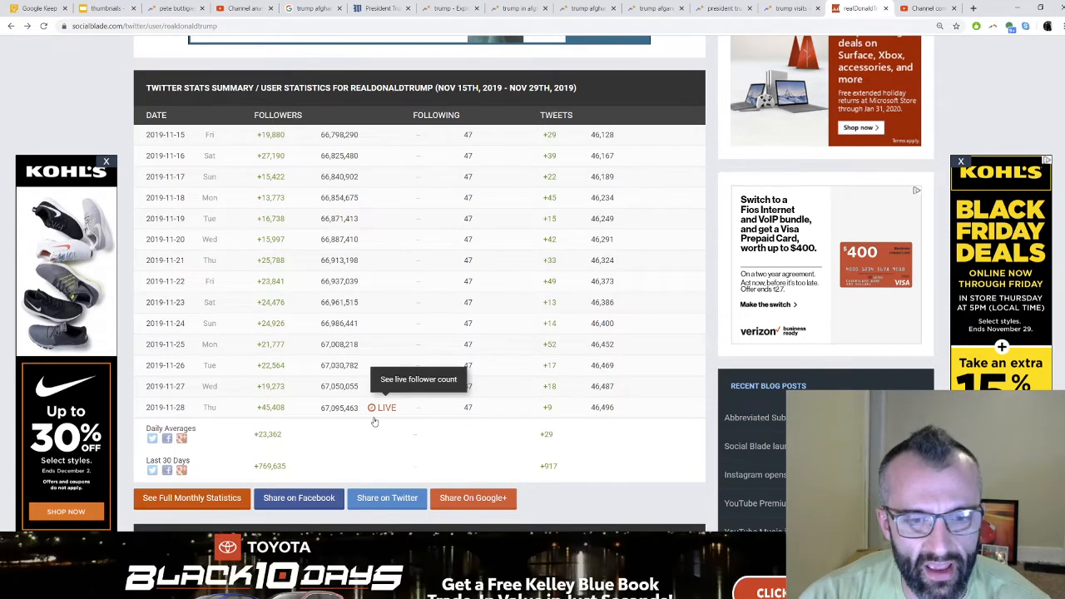
{"action": "mouse_move", "coordinate": [343, 417]}
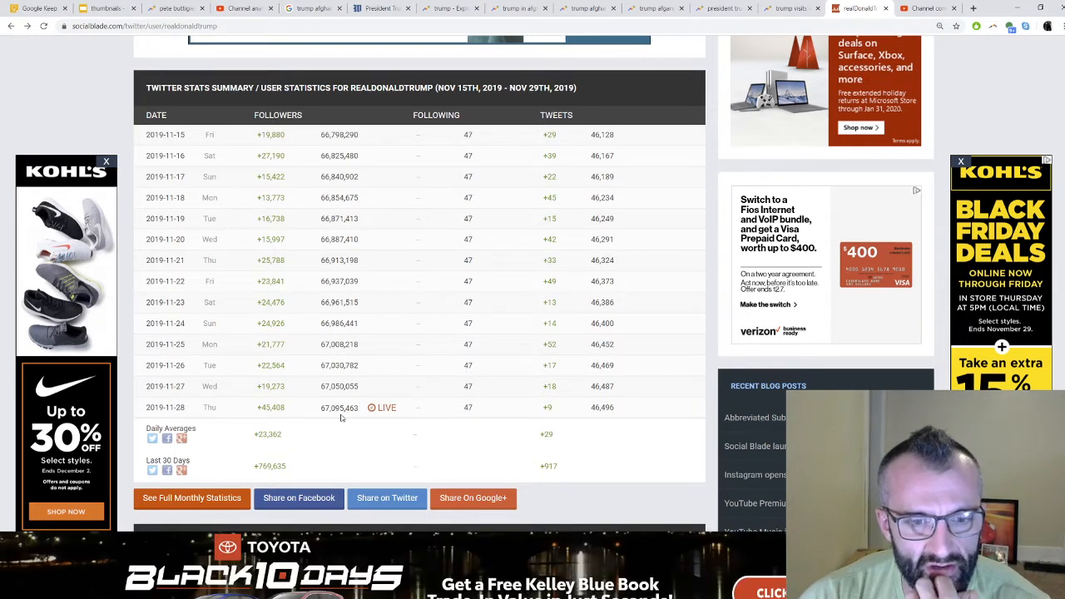
{"action": "mouse_move", "coordinate": [384, 407]}
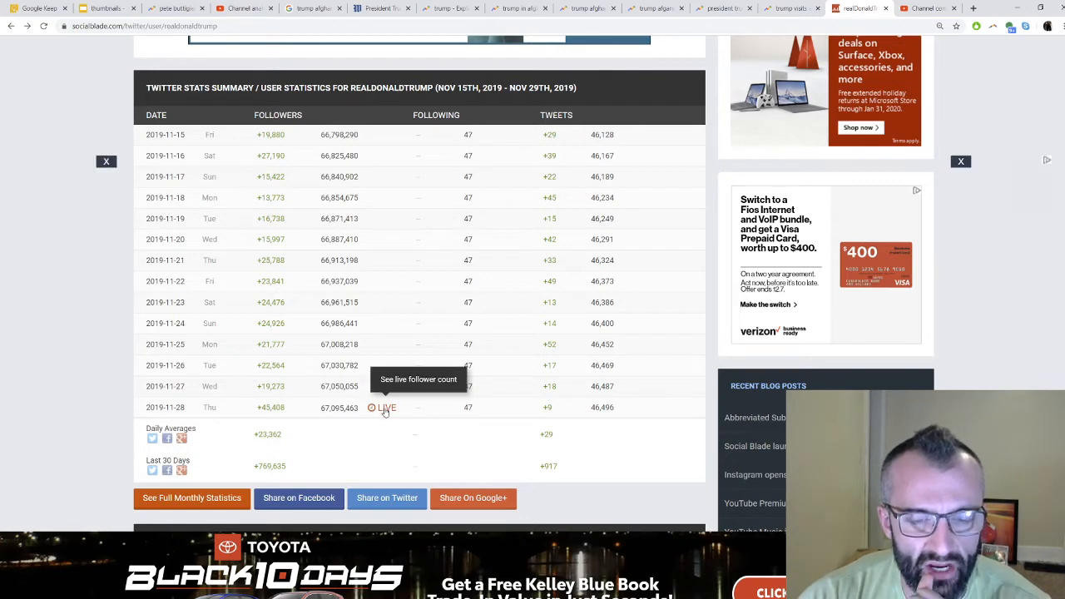
{"action": "left_click", "coordinate": [381, 407]}
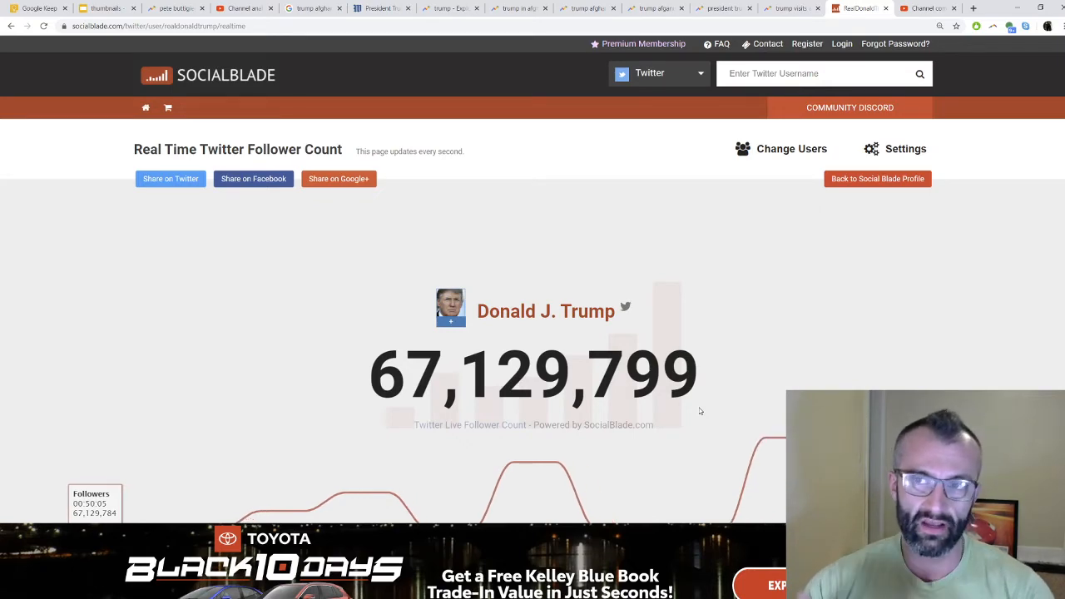
Step: Move on to the YouTube Studio channel comments dashboard
{"action": "left_click", "coordinate": [923, 13]}
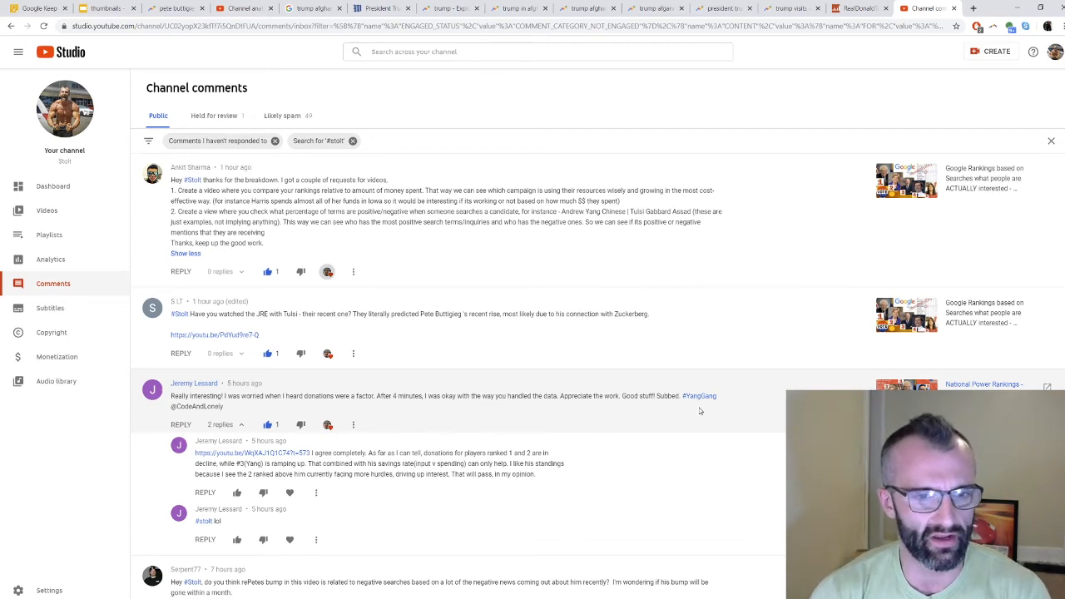
{"action": "scroll", "scroll_direction": "down", "scroll_amount": 3}
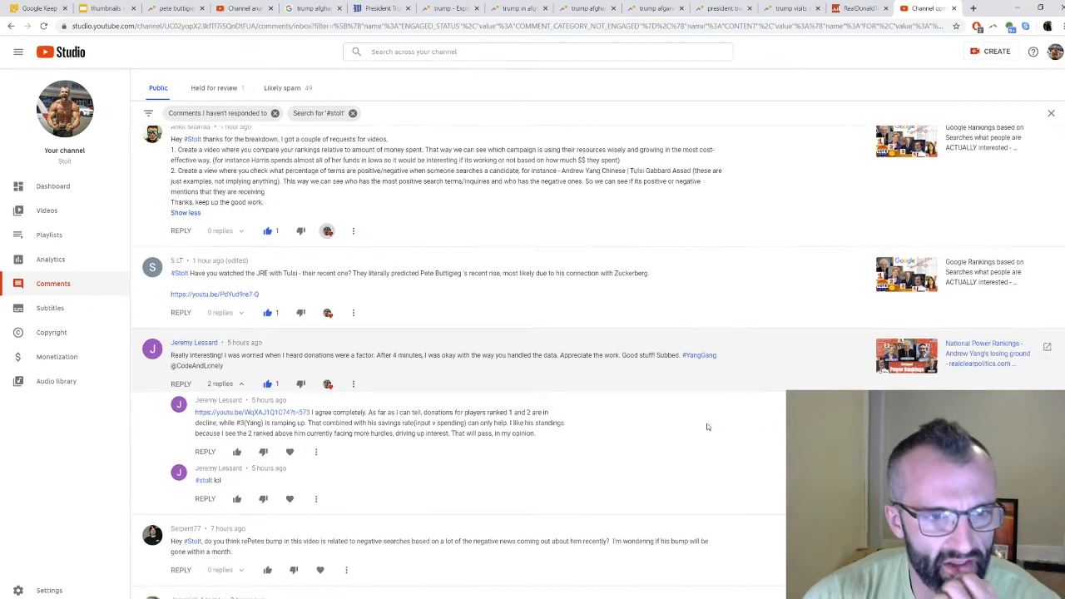
{"action": "scroll", "scroll_direction": "down", "scroll_amount": 3}
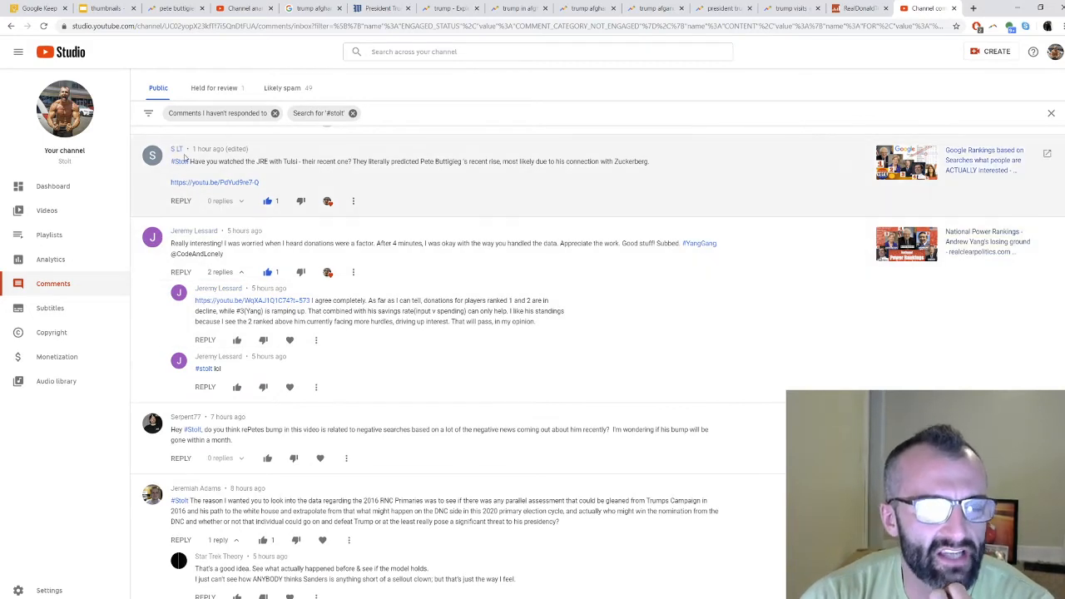
{"action": "mouse_move", "coordinate": [289, 182]}
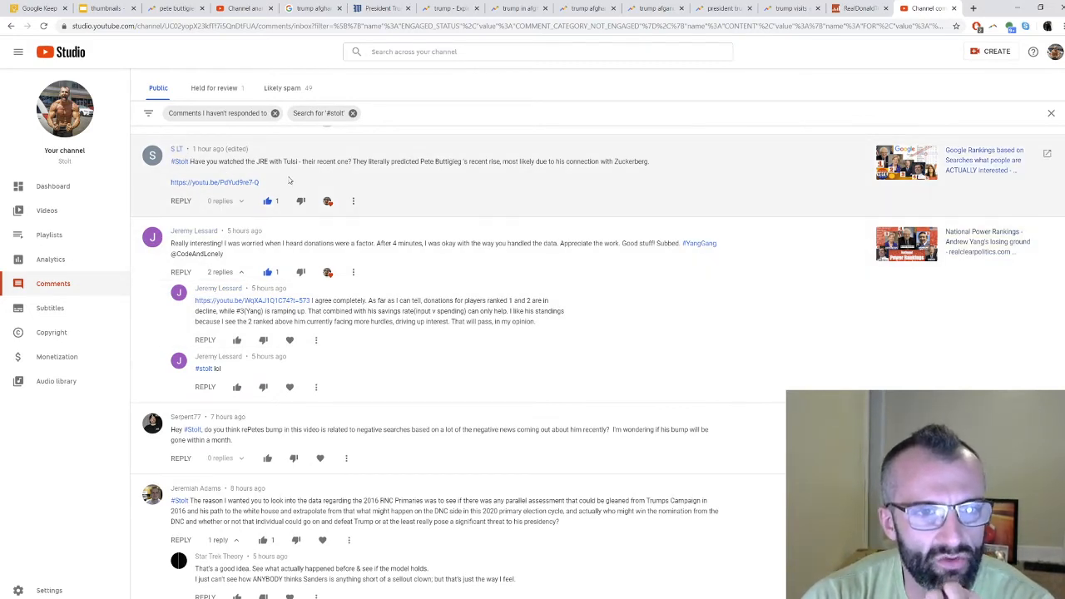
{"action": "mouse_move", "coordinate": [301, 170]}
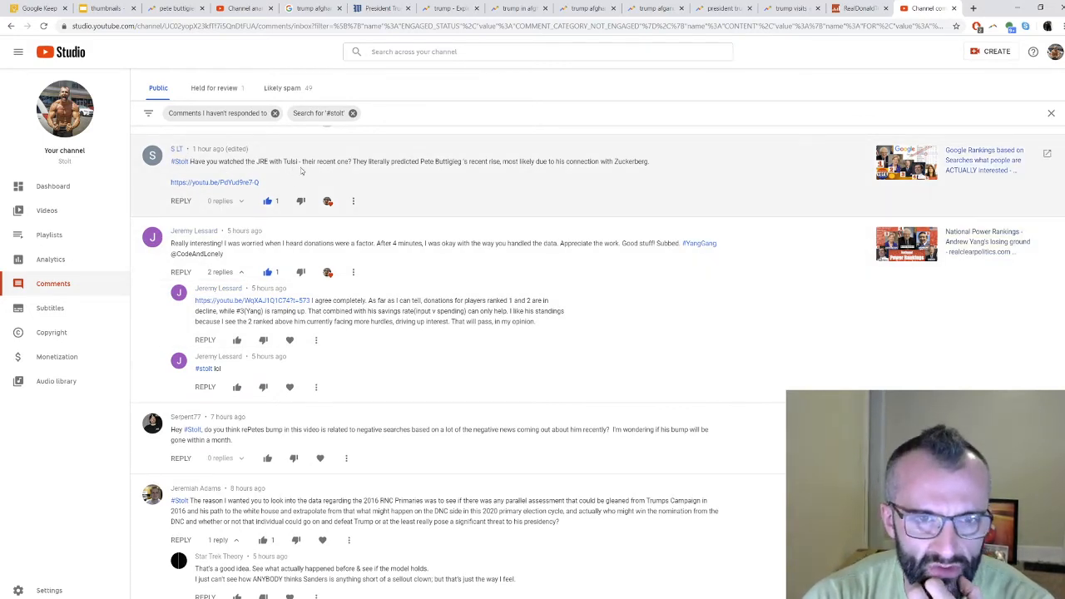
{"action": "mouse_move", "coordinate": [413, 177]}
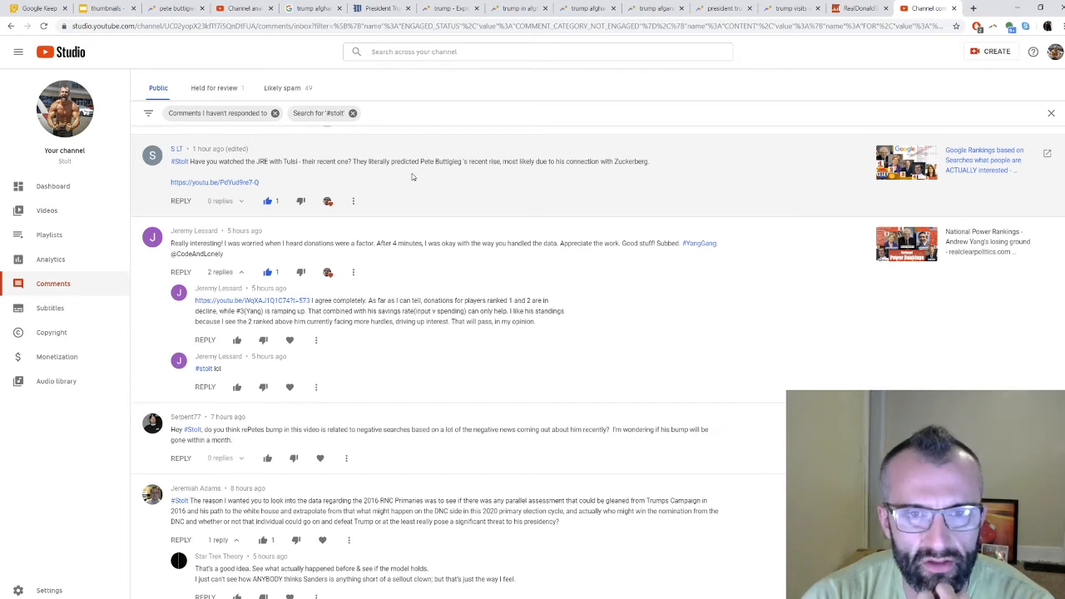
{"action": "mouse_move", "coordinate": [516, 175]}
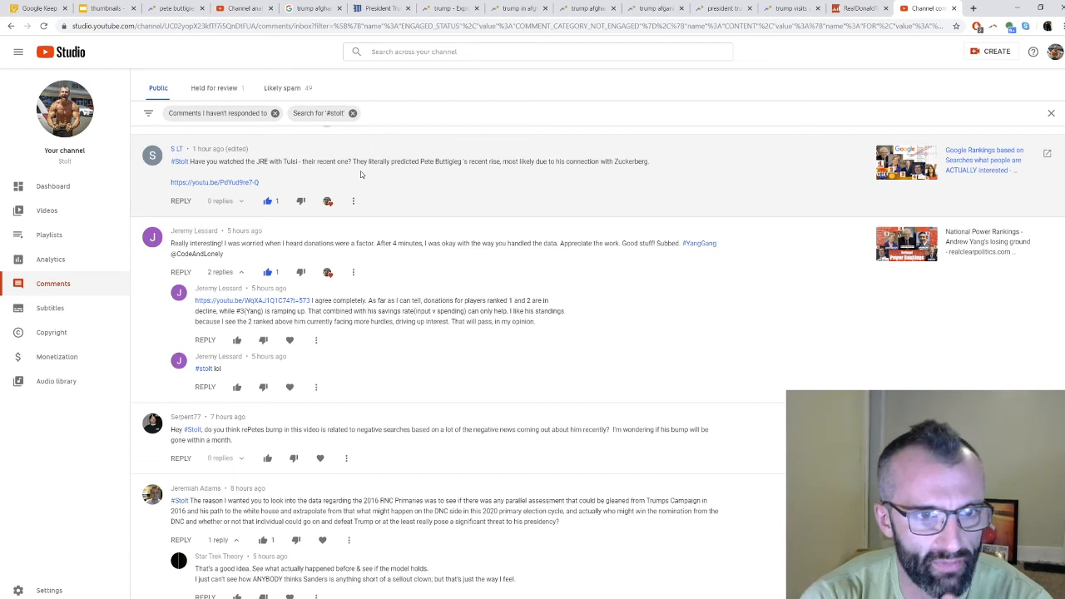
{"action": "scroll", "scroll_direction": "down", "scroll_amount": 3}
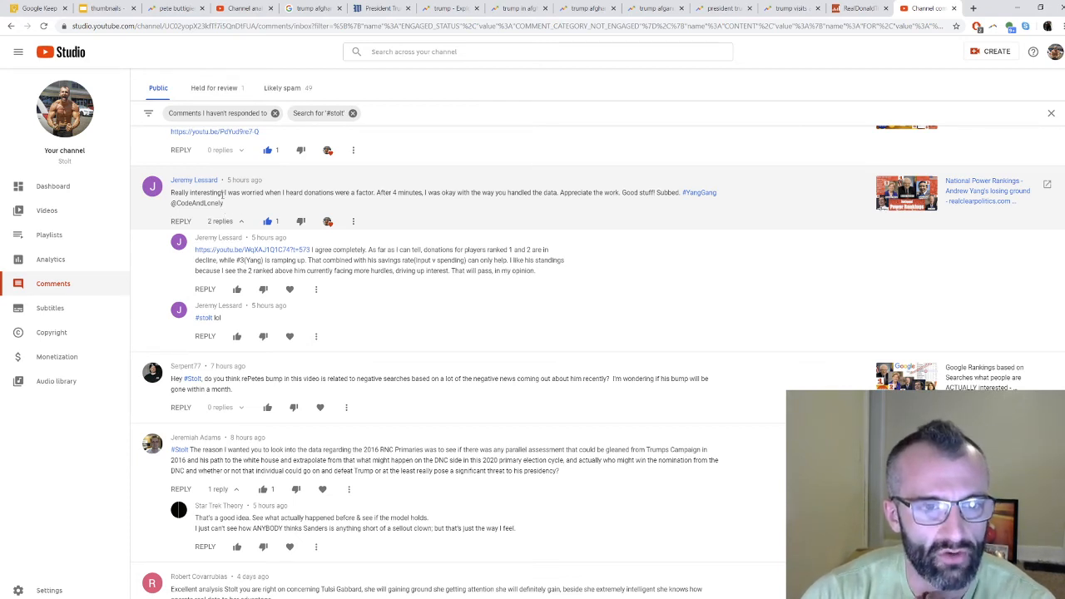
{"action": "mouse_move", "coordinate": [316, 206]}
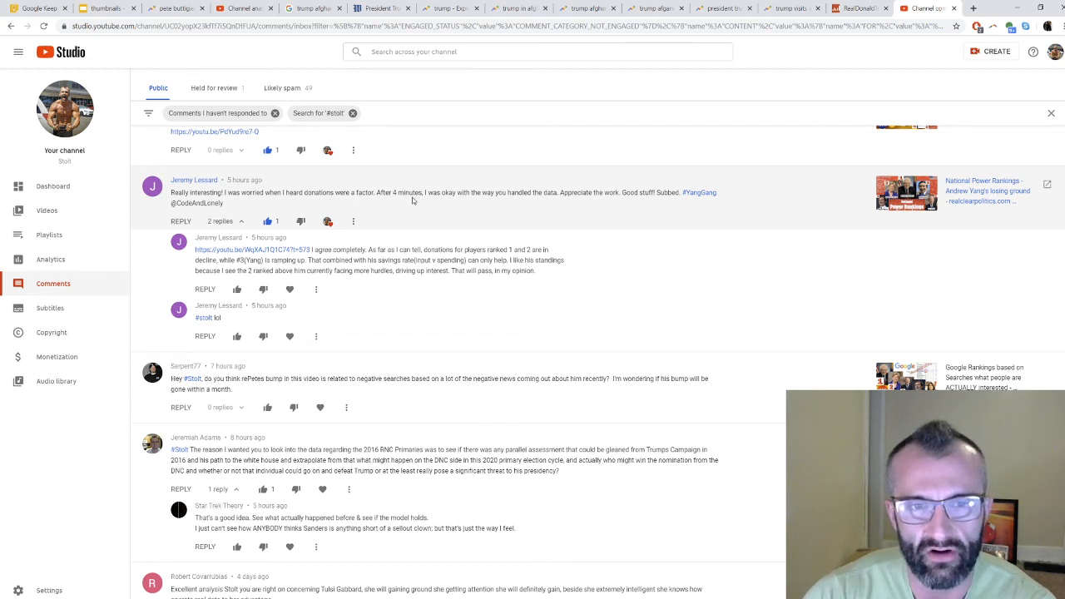
{"action": "mouse_move", "coordinate": [569, 207]}
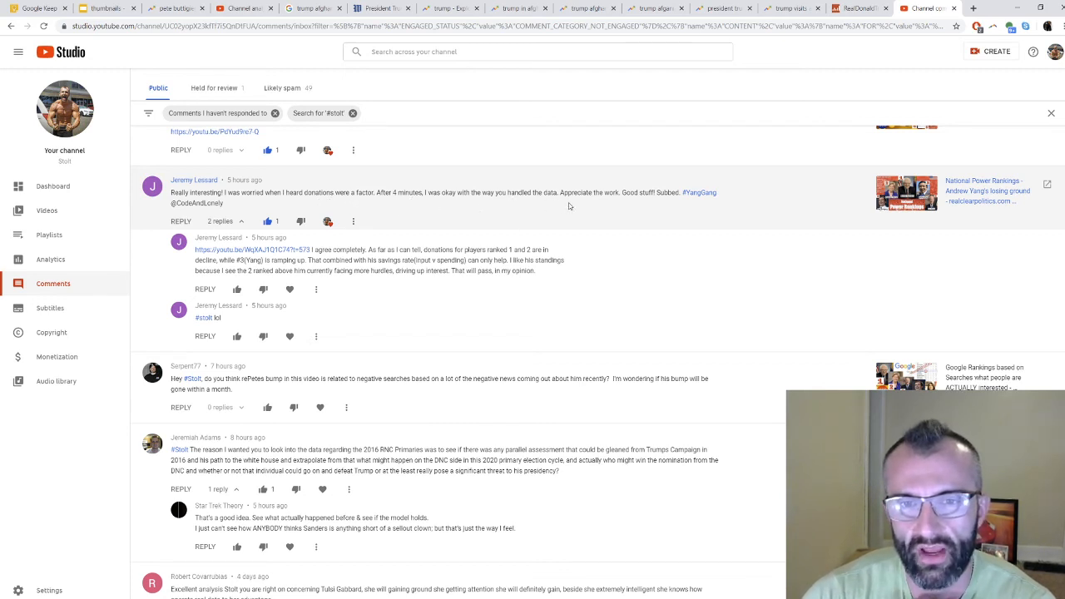